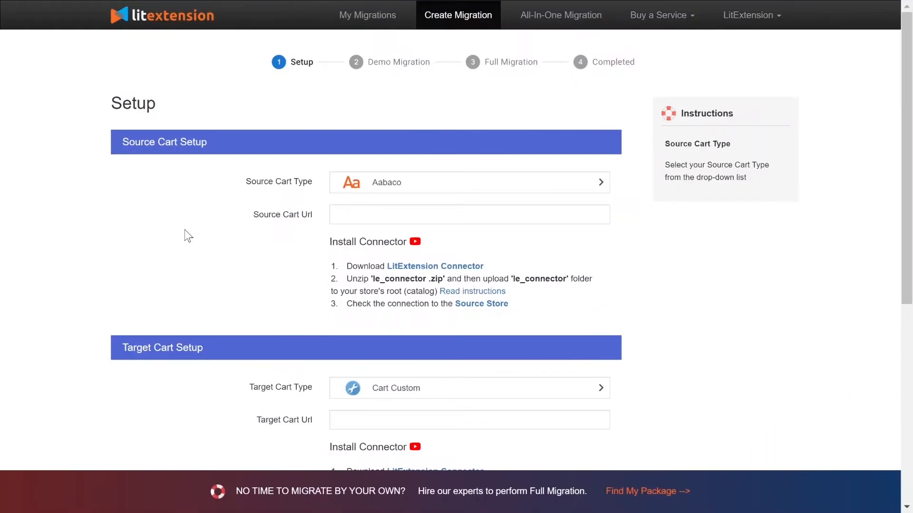
Set WooCommerce as the source cart, view the connector video, and confirm installation
type("wo")
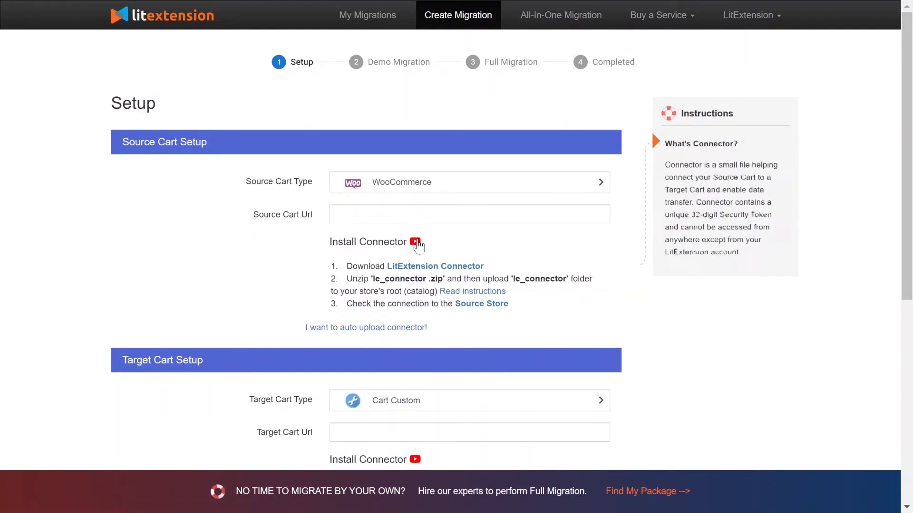
left_click(414, 242)
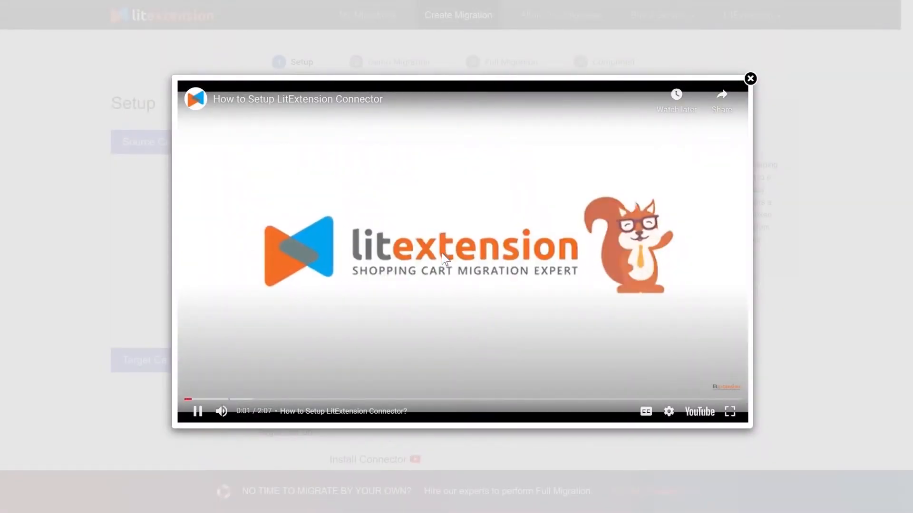
left_click(749, 79)
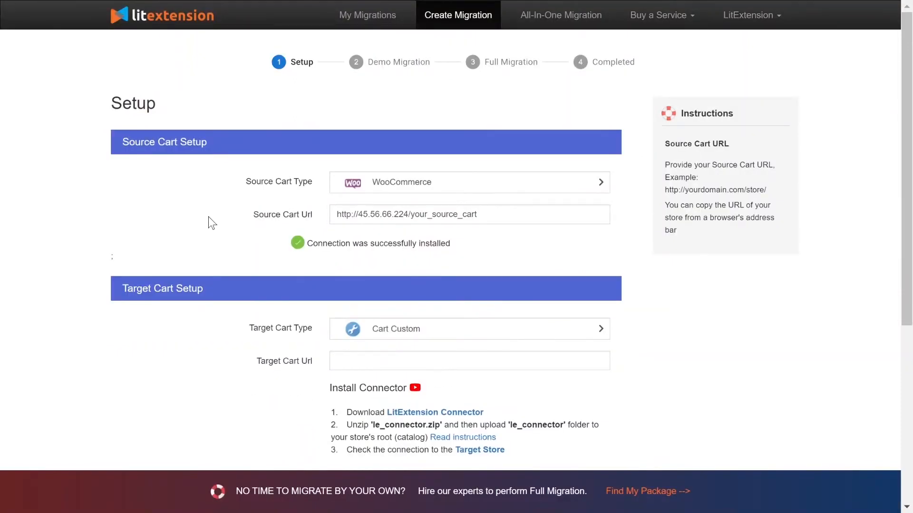
scroll("down", 3)
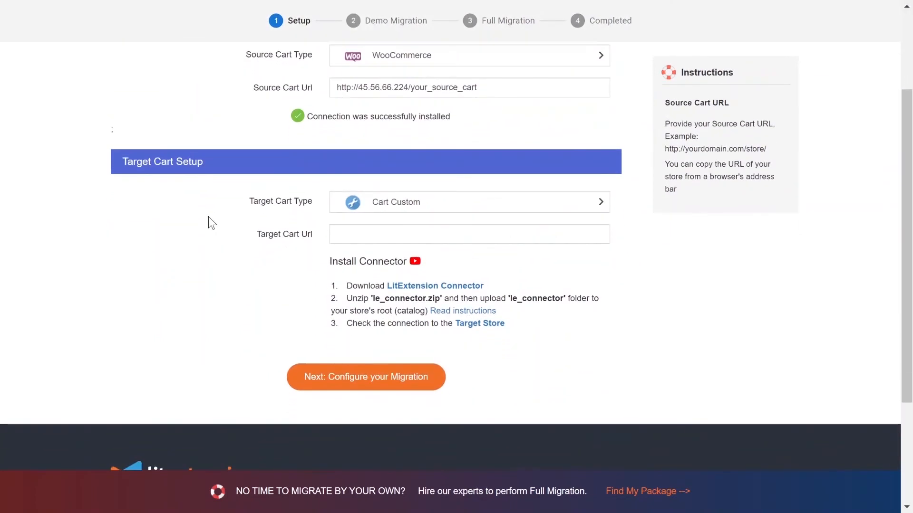
Choose Shopify as the target cart with its URL and API password, then proceed
left_click(469, 202)
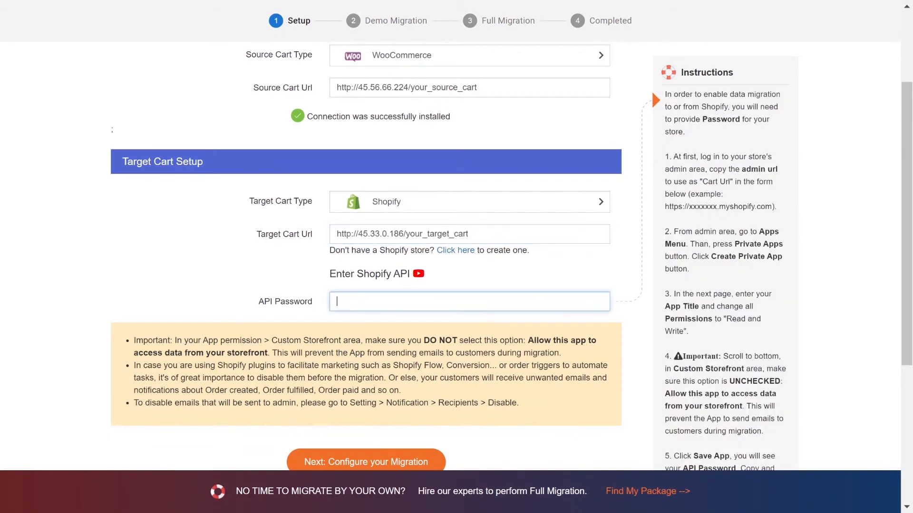
left_click(419, 274)
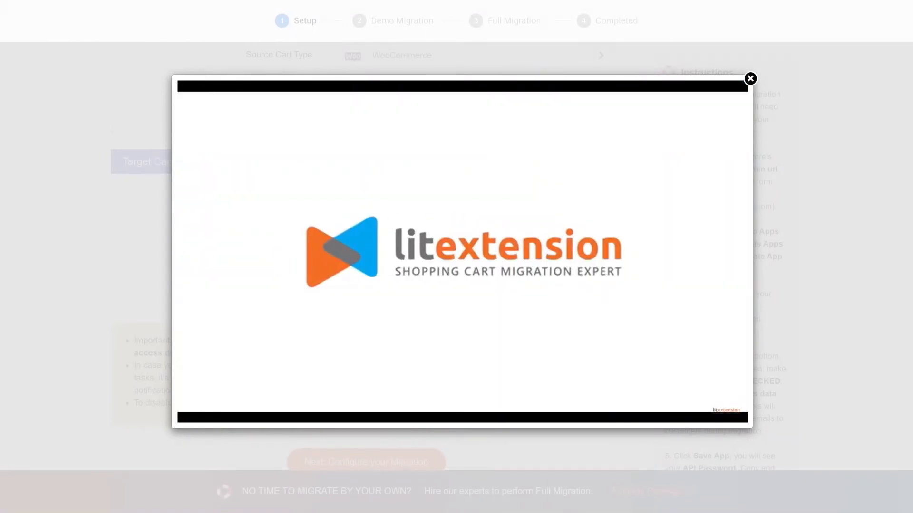
left_click(750, 78)
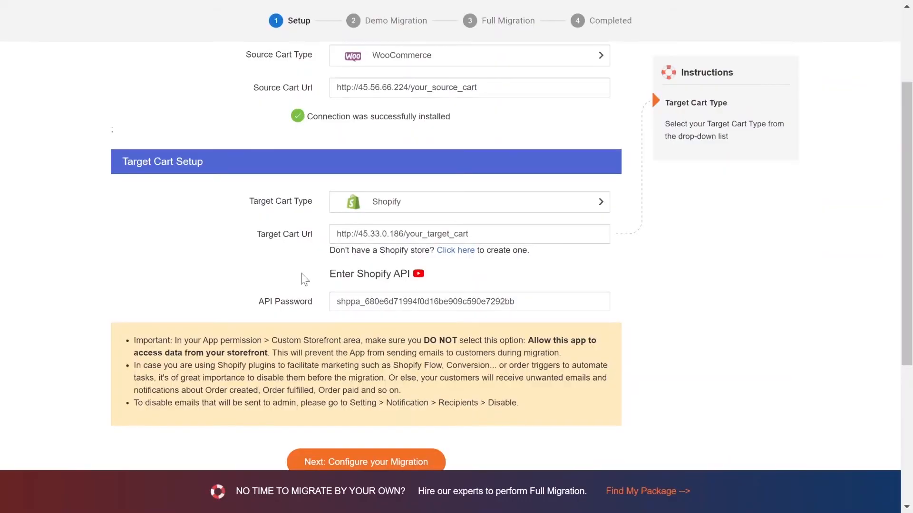
scroll("down", 3)
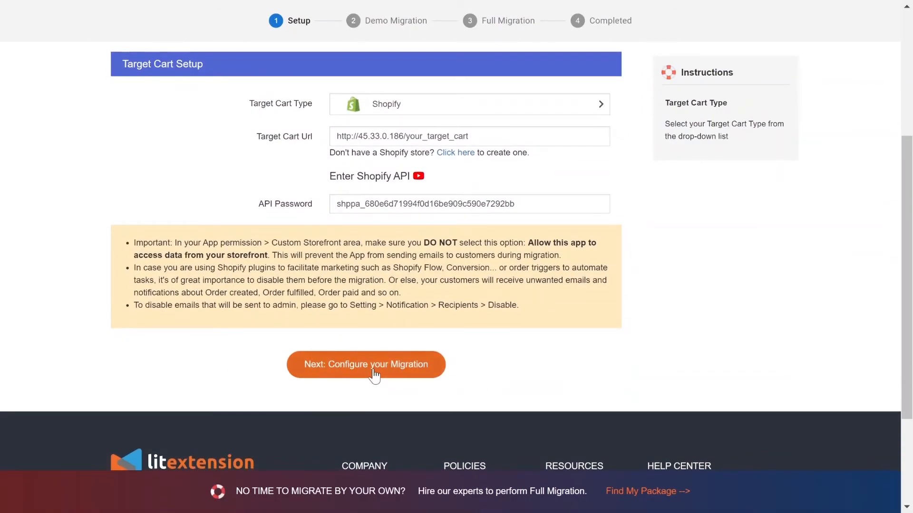
left_click(366, 365)
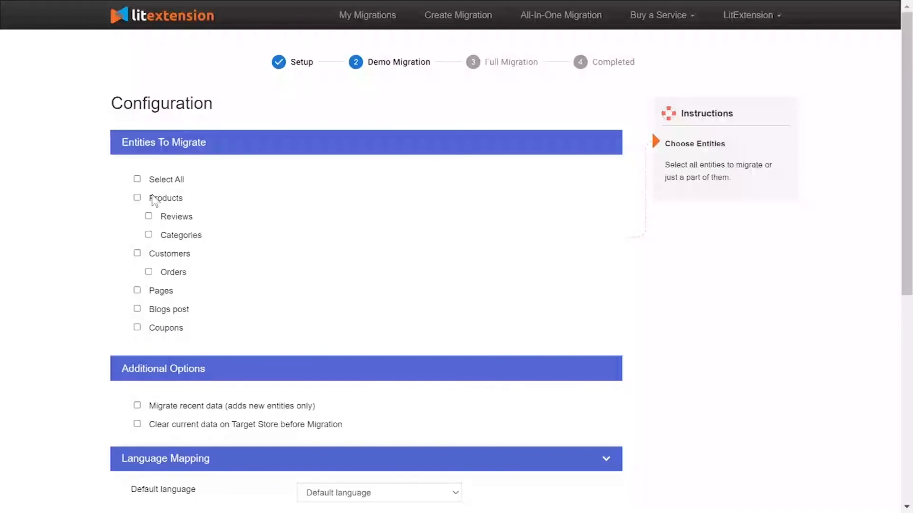
Select all entities, review the order status mapping, and tick Skip Demo Migration
left_click(137, 197)
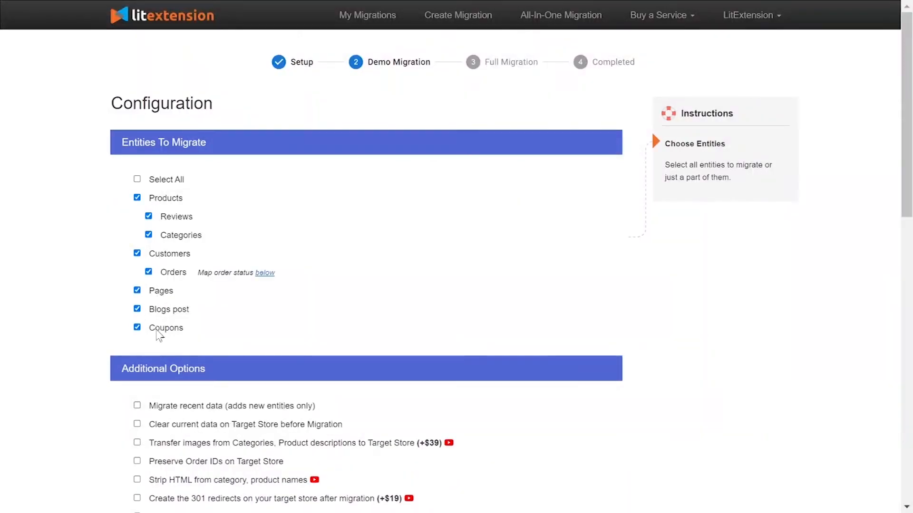
scroll("down", 3)
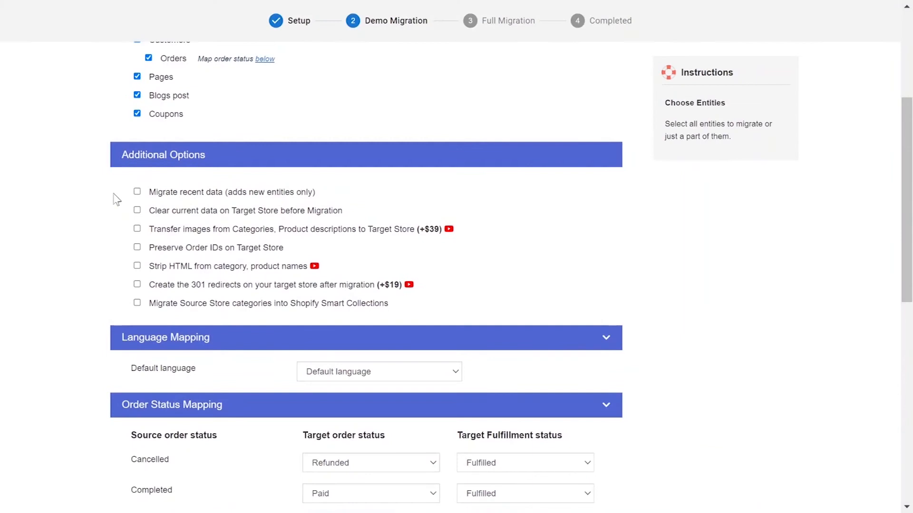
mouse_move(211, 233)
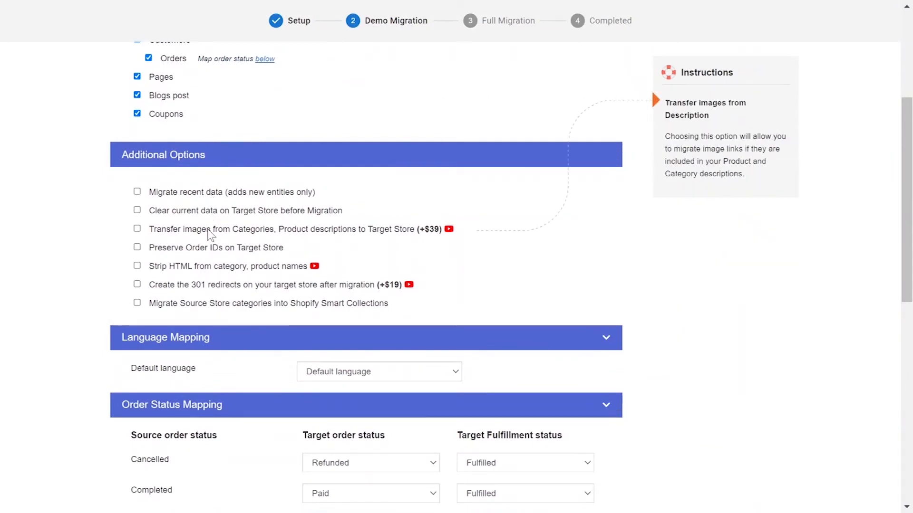
mouse_move(211, 285)
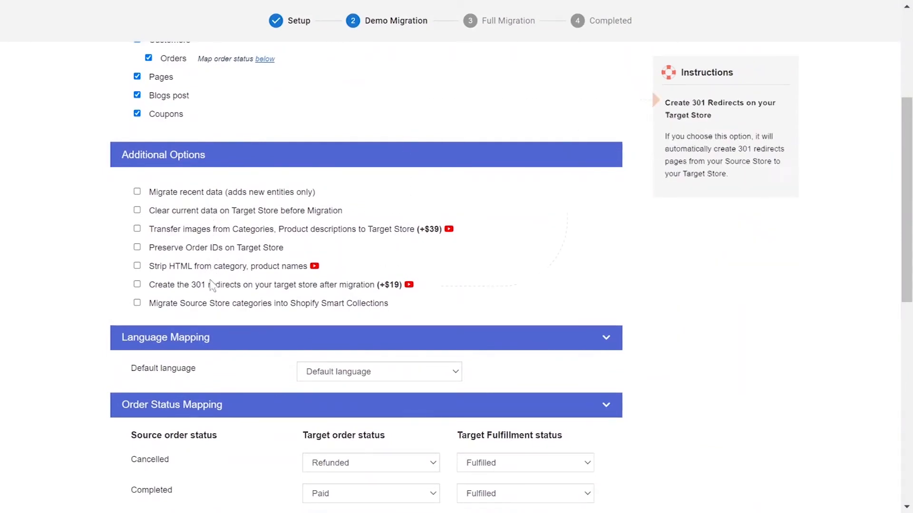
scroll("down", 3)
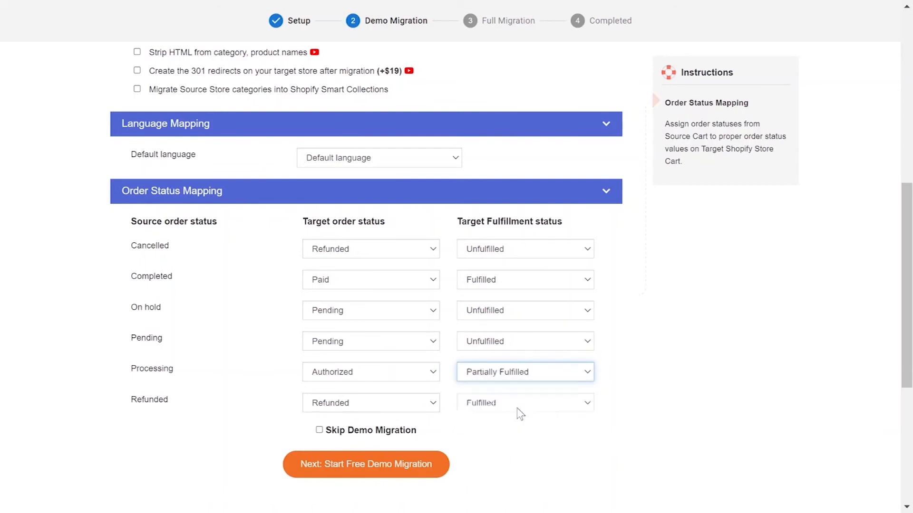
scroll("down", 3)
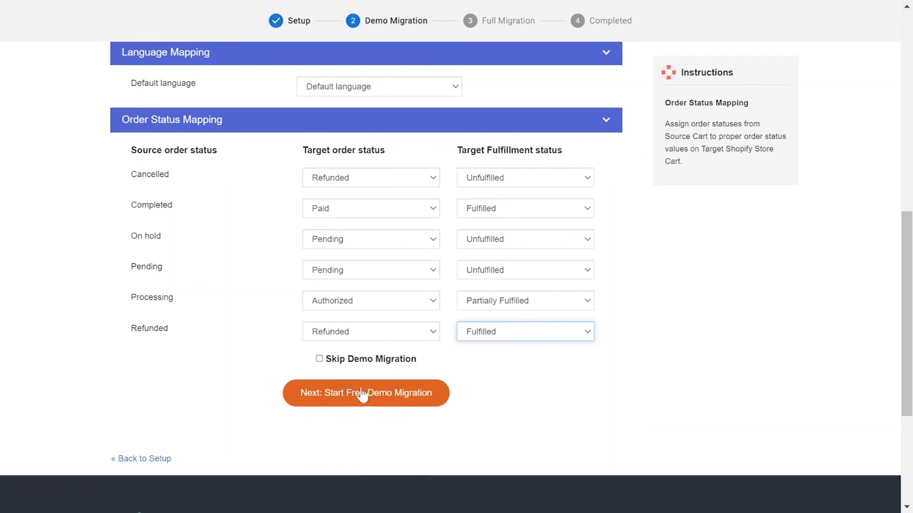
left_click(318, 359)
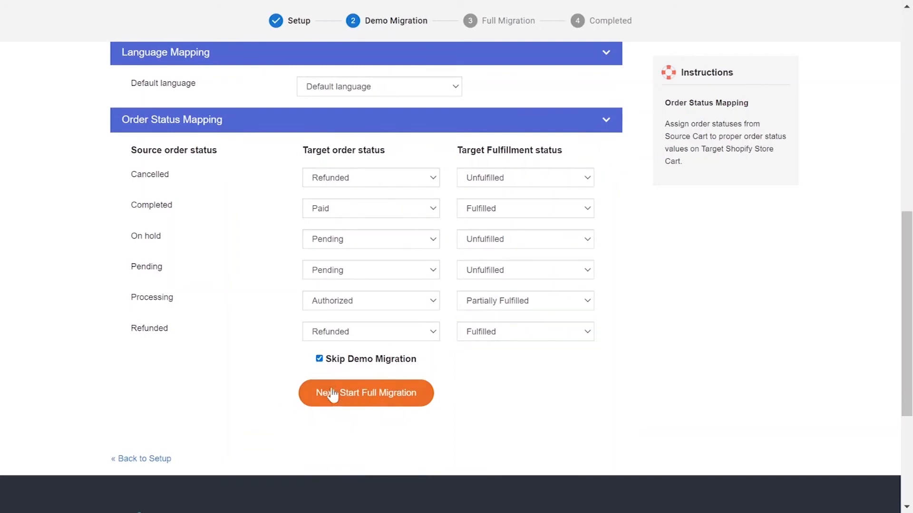
Launch the full migration and let all four stages complete
left_click(366, 393)
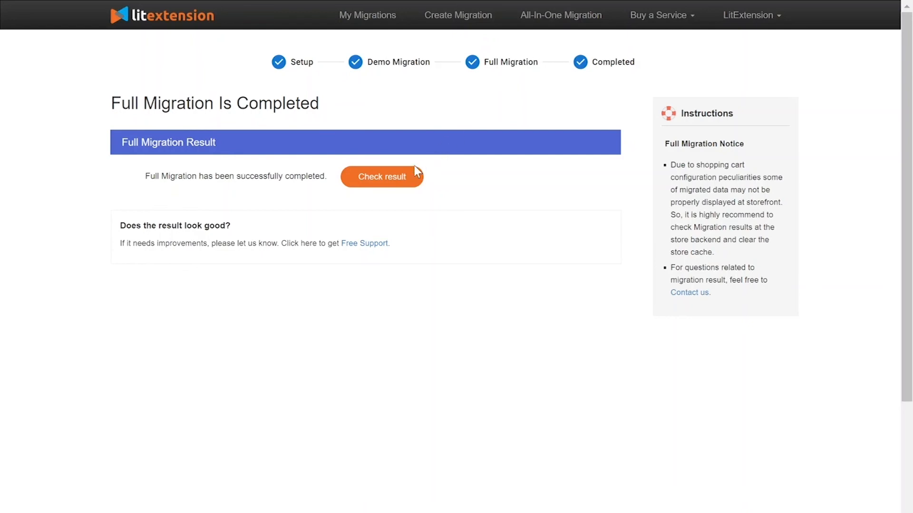
mouse_move(403, 179)
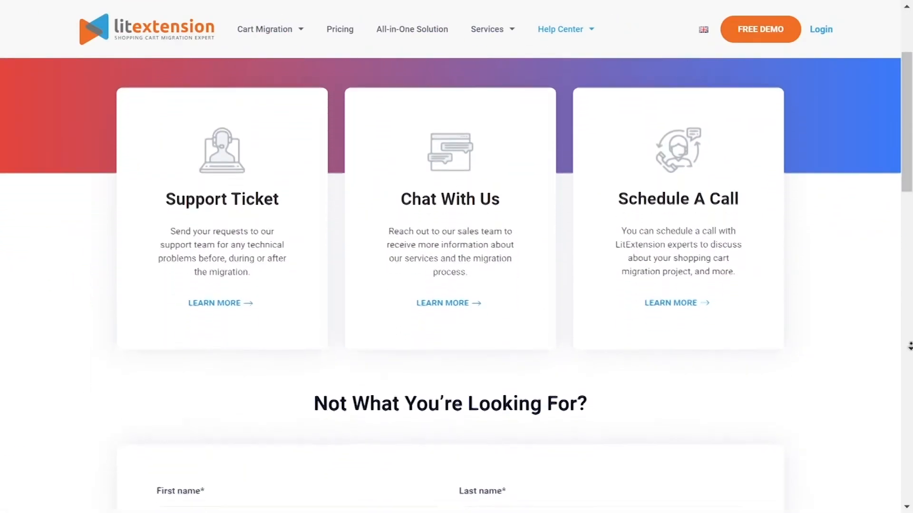
Scroll the support page, then choose FREE DEMO NOW on the homepage
scroll("down", 3)
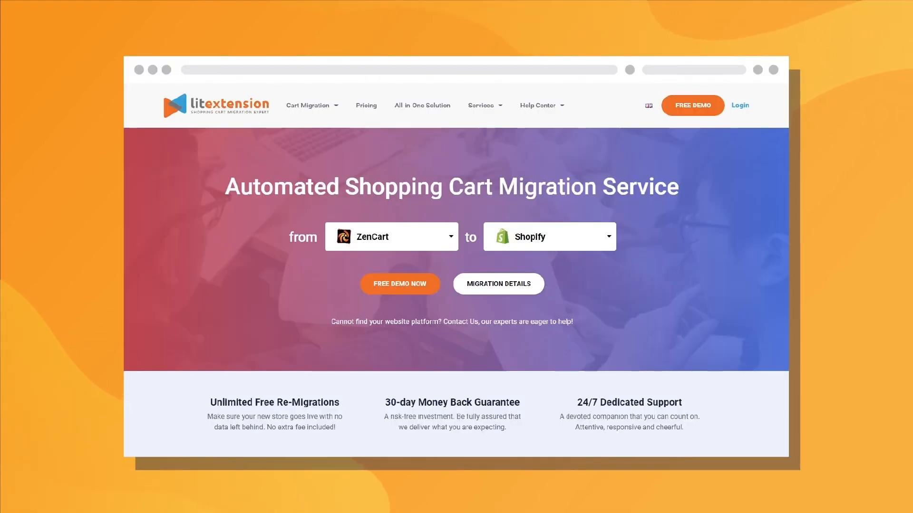
left_click(400, 284)
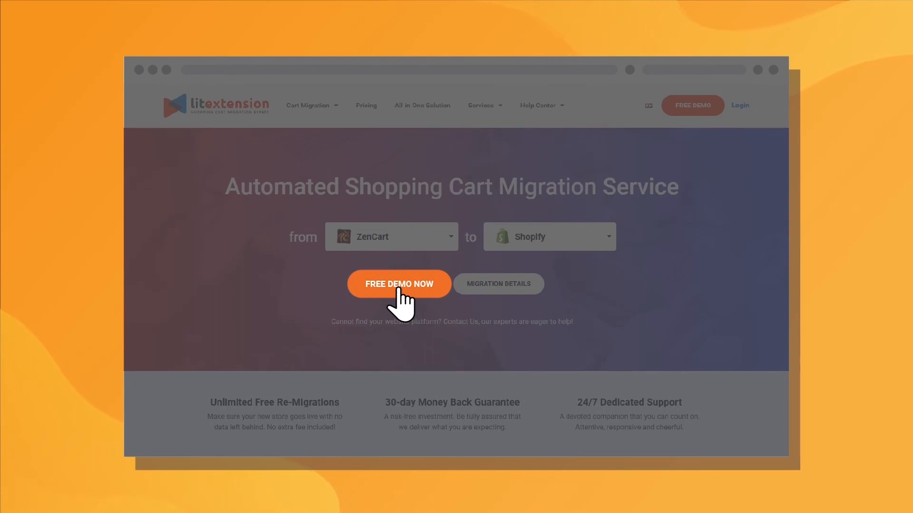